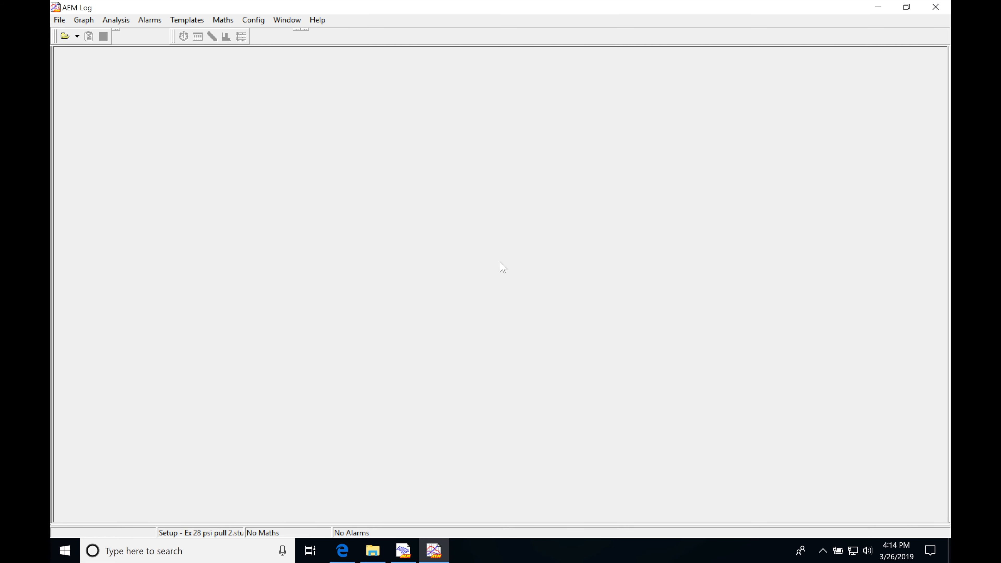
mouse_move(408, 438)
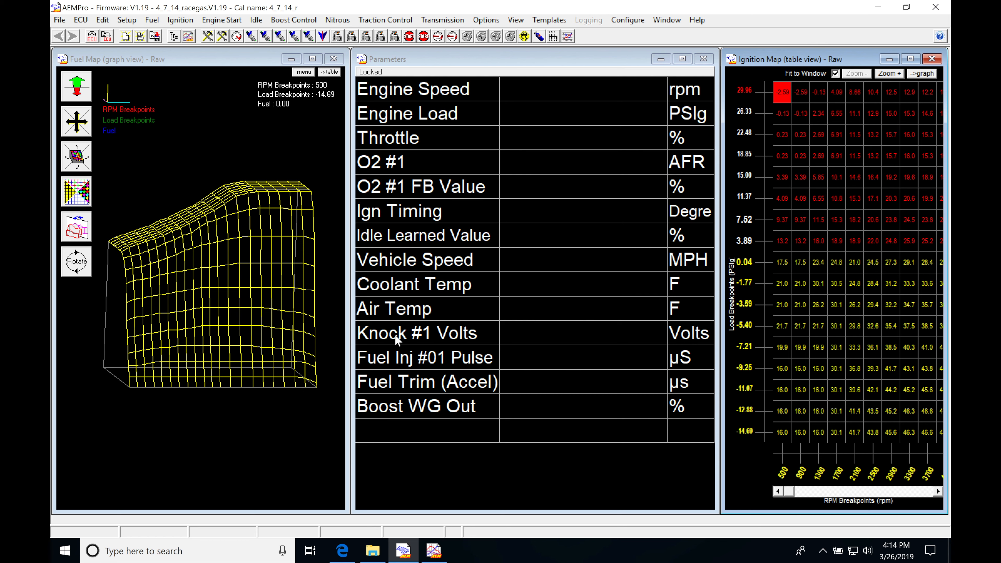
mouse_move(525, 325)
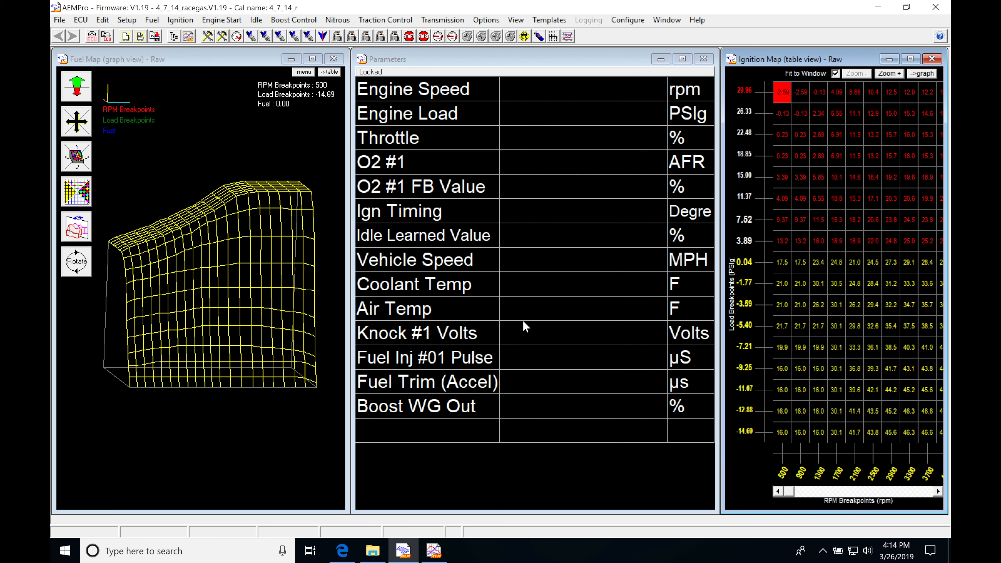
mouse_move(482, 472)
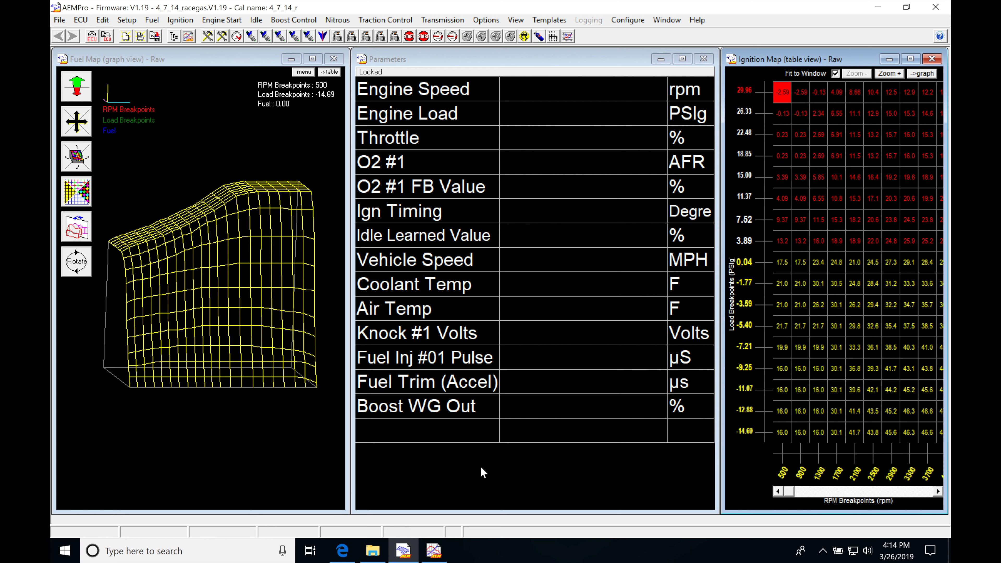
mouse_move(262, 262)
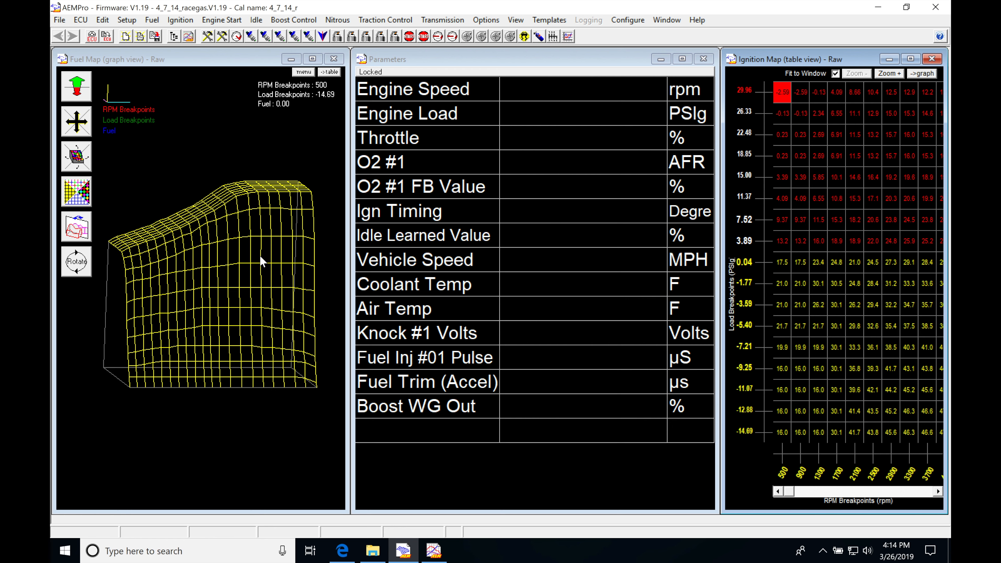
mouse_move(484, 432)
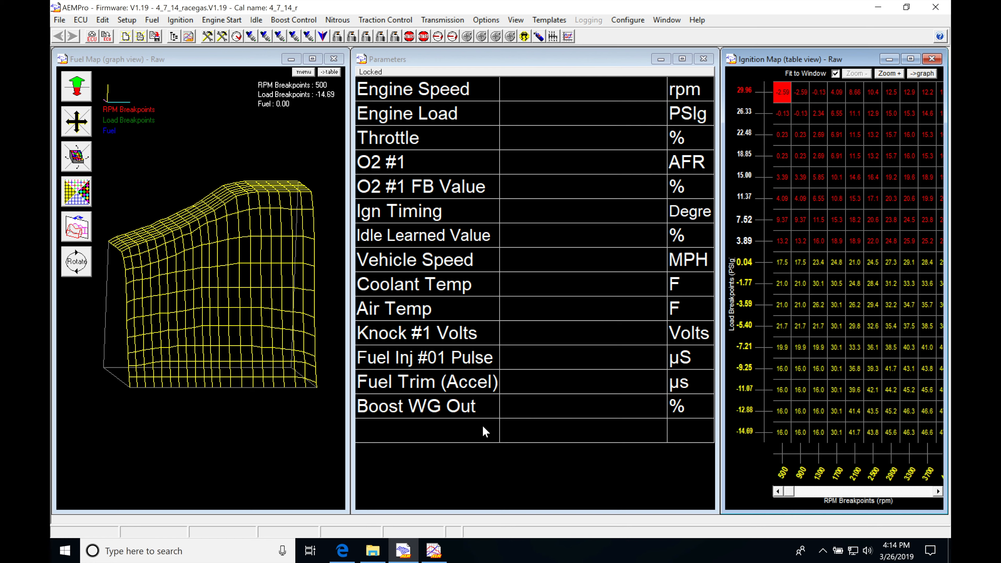
Load the saved '28 psi pull 2' data log into the log viewer
click(433, 550)
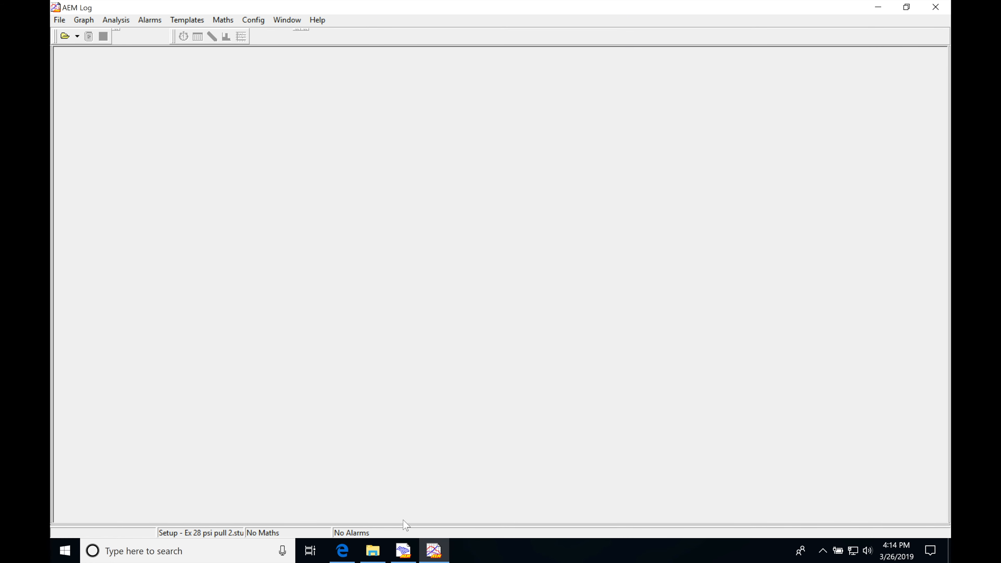
click(433, 550)
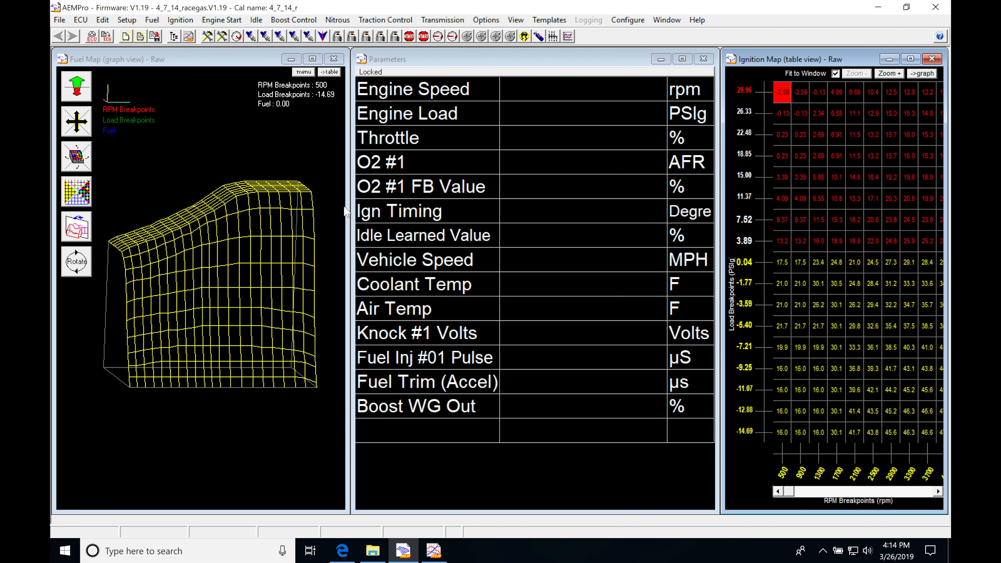
mouse_move(409, 284)
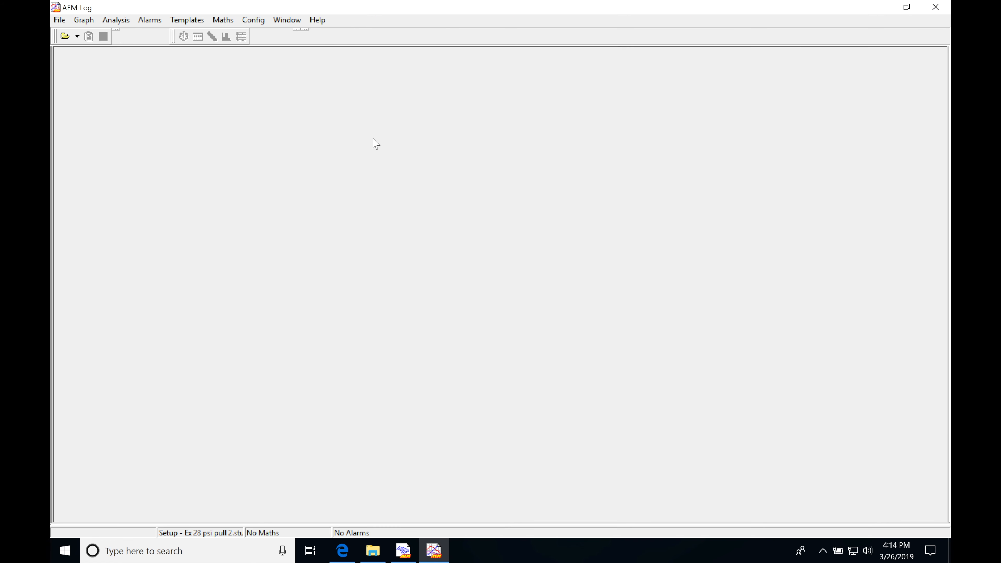
mouse_move(163, 93)
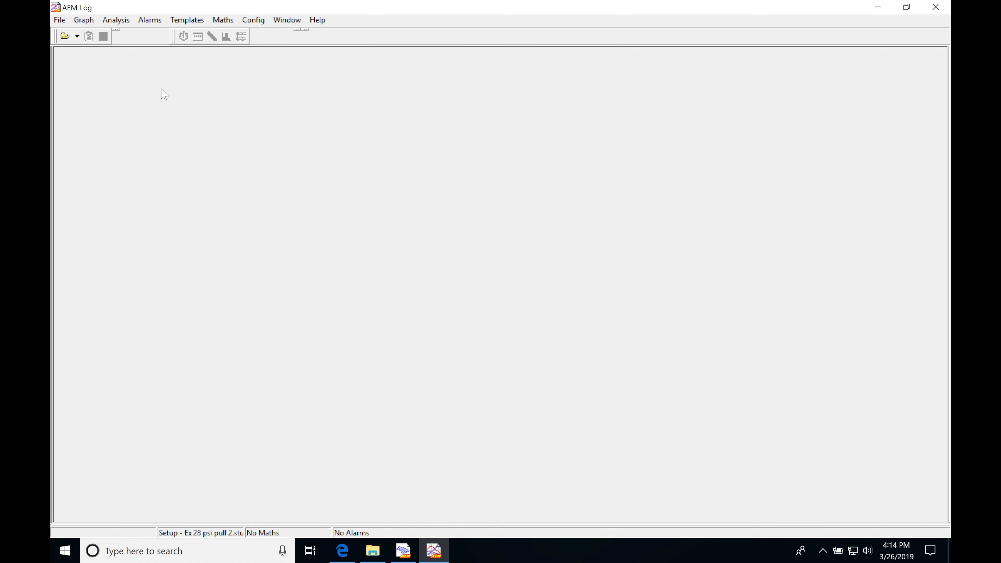
click(64, 36)
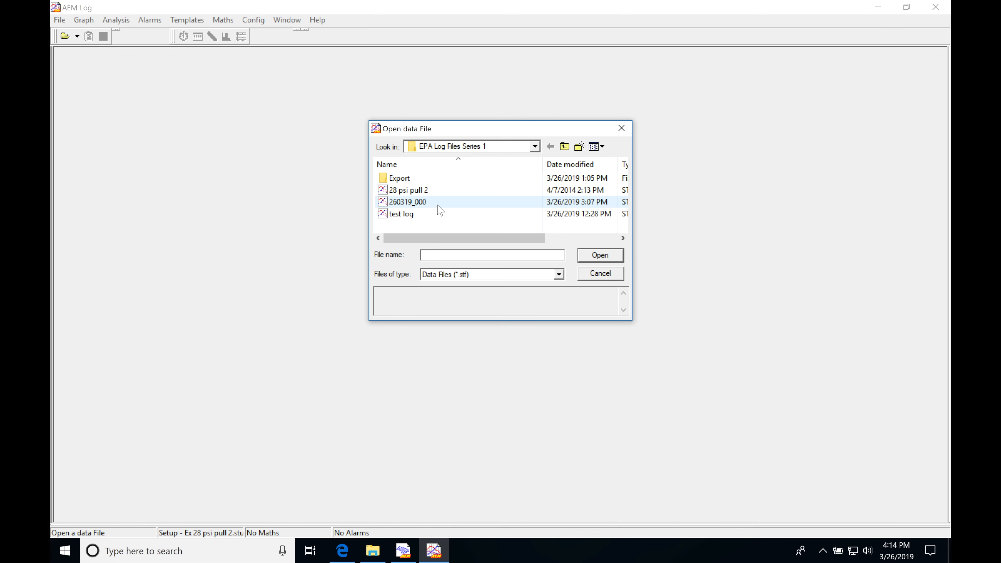
click(409, 189)
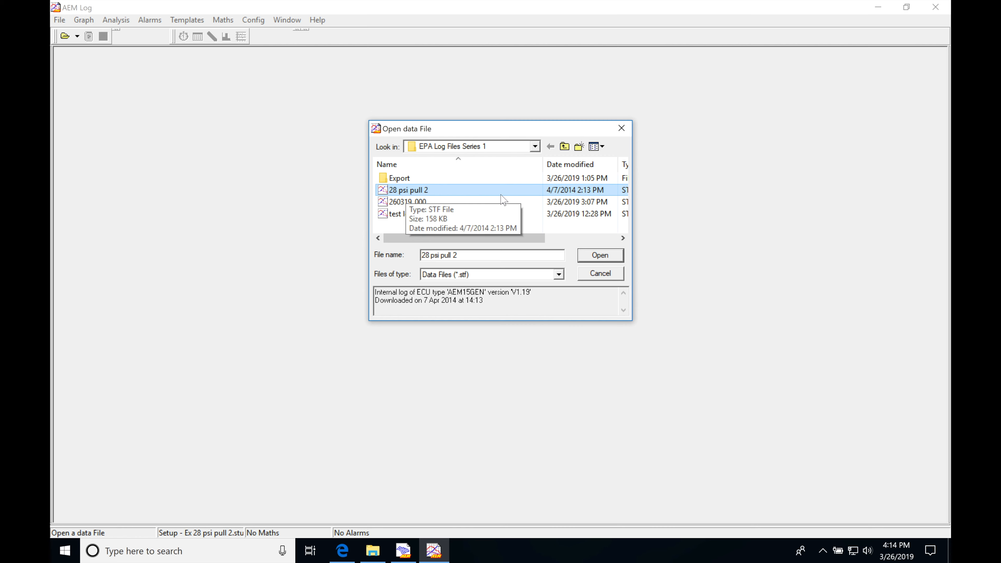
click(599, 255)
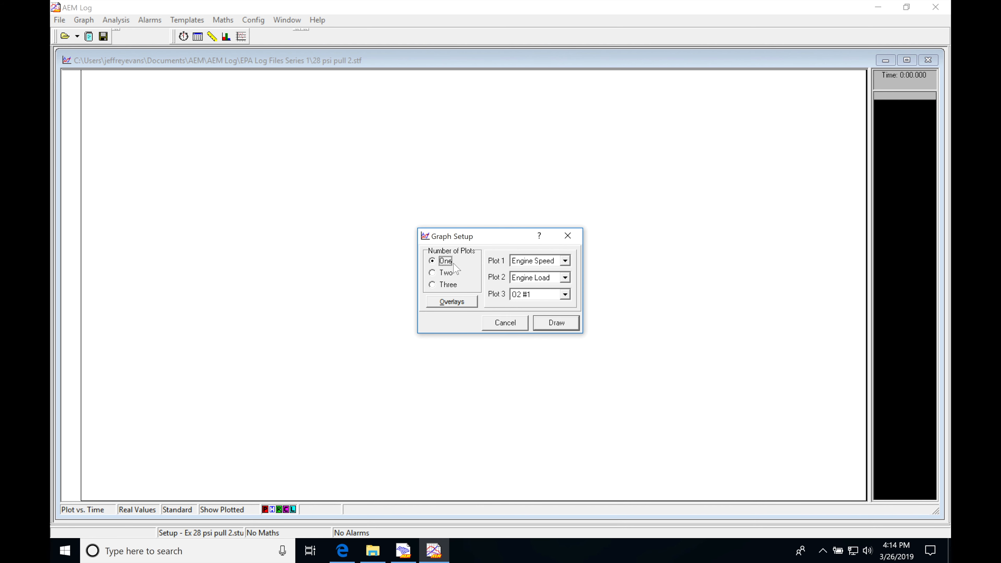
Draw the graph as three plots: Engine Speed, Engine Load and O2 #1
click(433, 284)
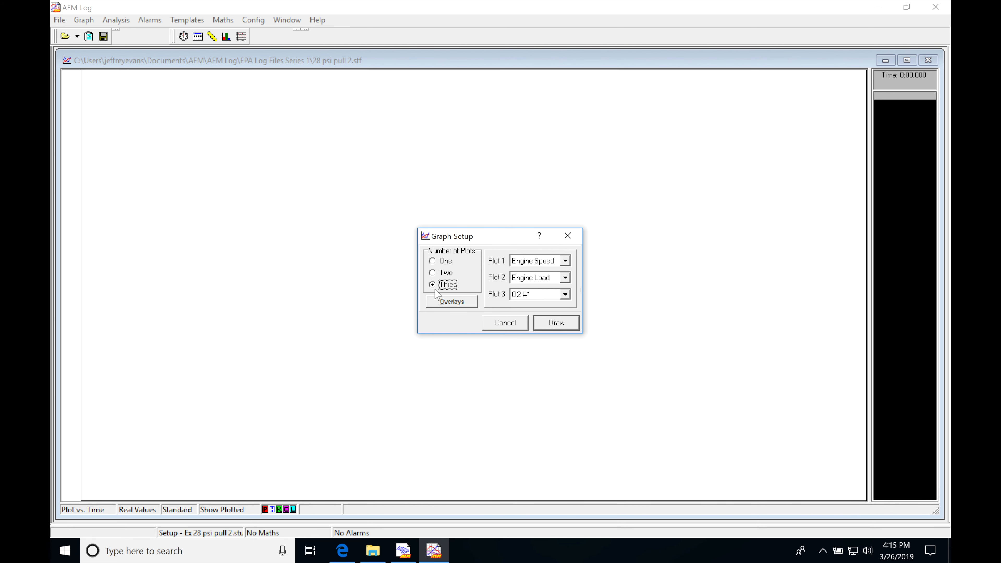
mouse_move(576, 282)
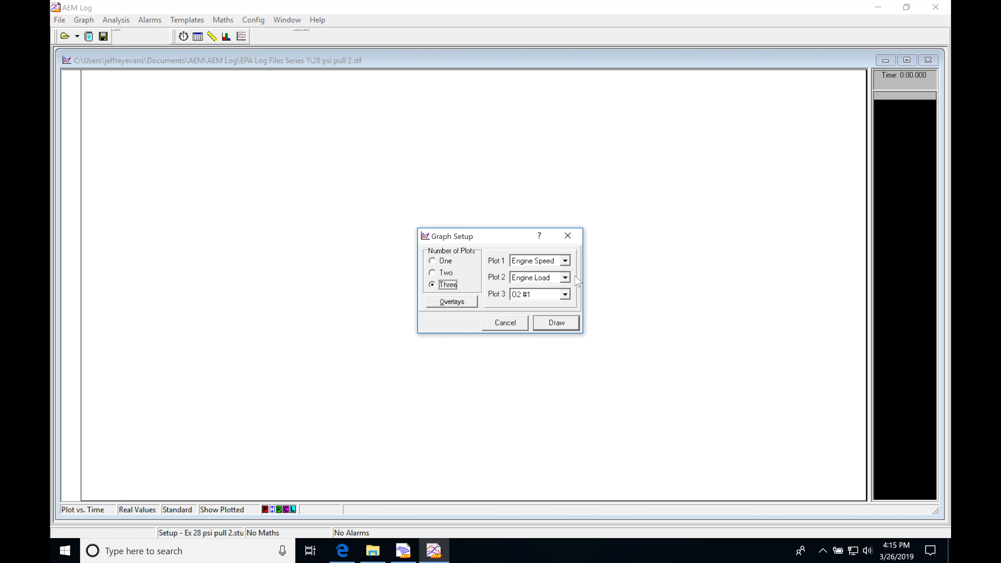
mouse_move(588, 331)
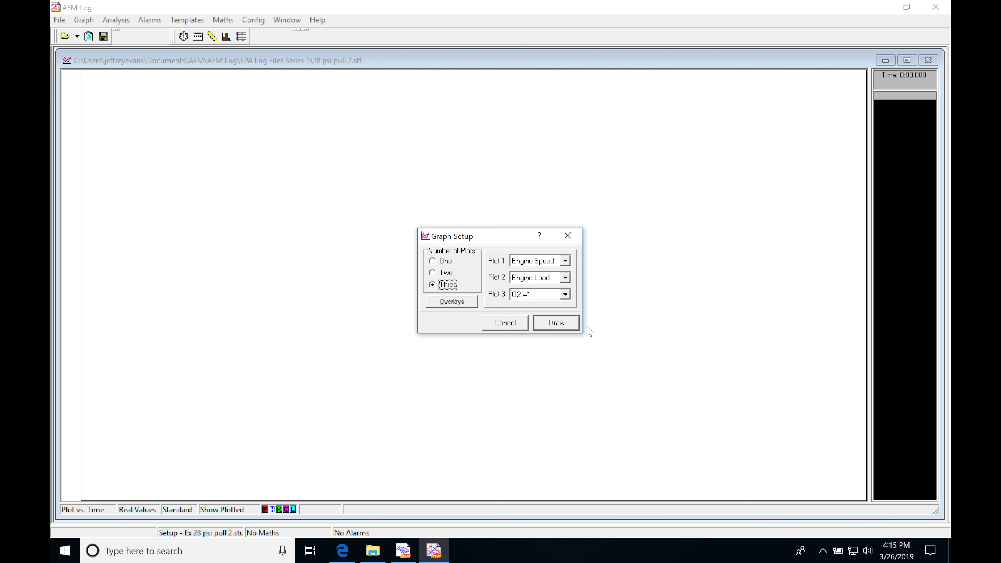
click(554, 322)
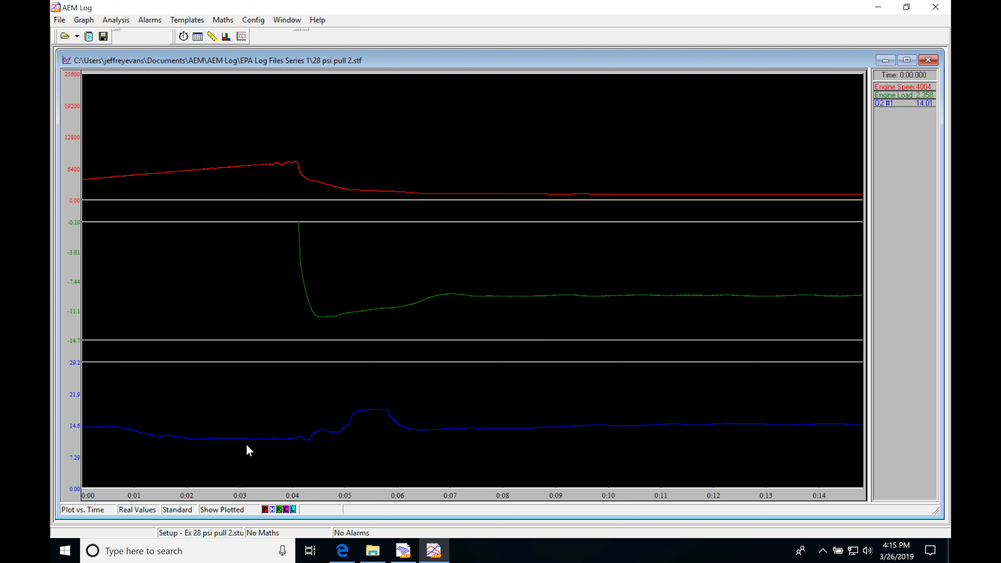
mouse_move(310, 430)
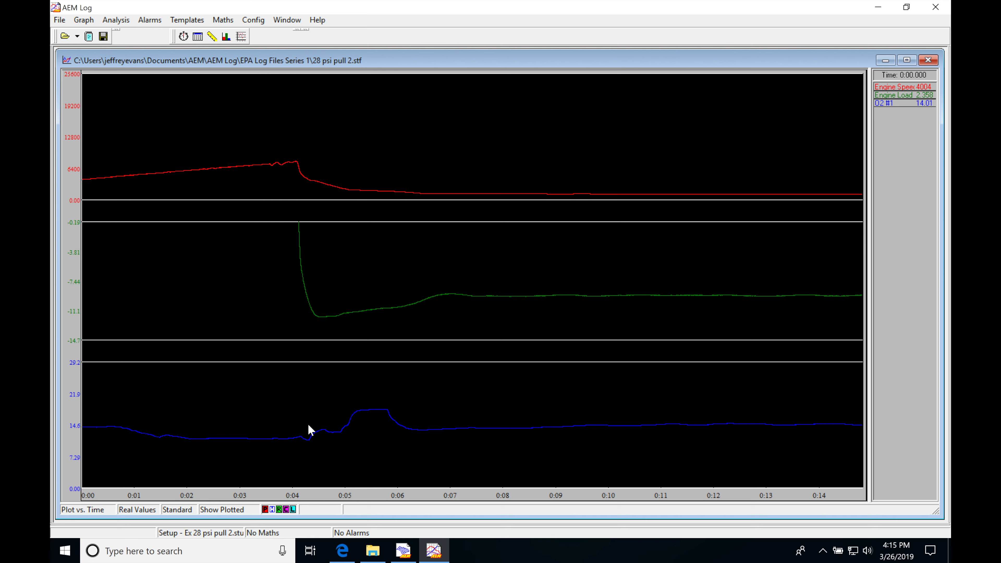
mouse_move(228, 261)
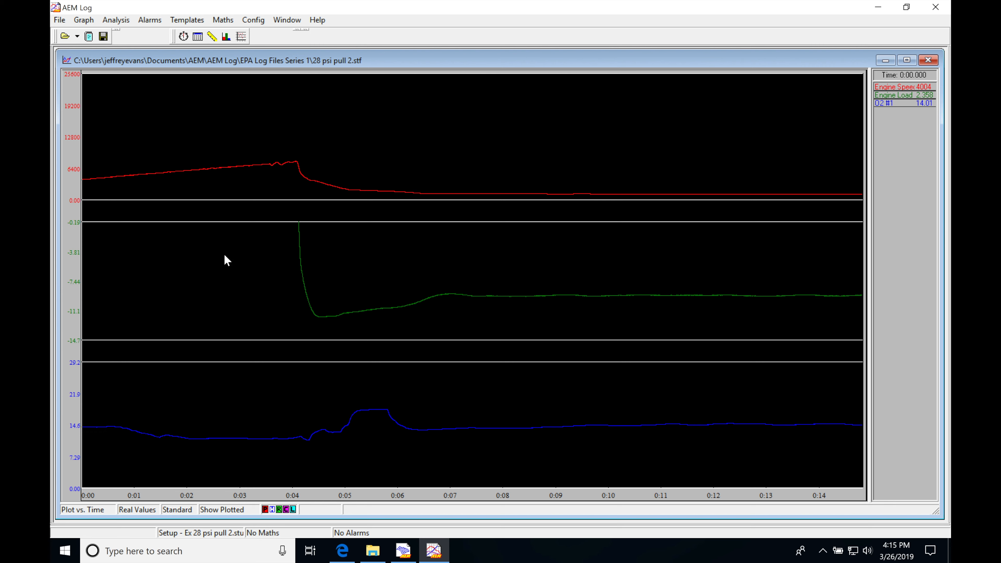
Set Engine Load_SC maximum to 30 in the channel scalars dialog
right_click(225, 261)
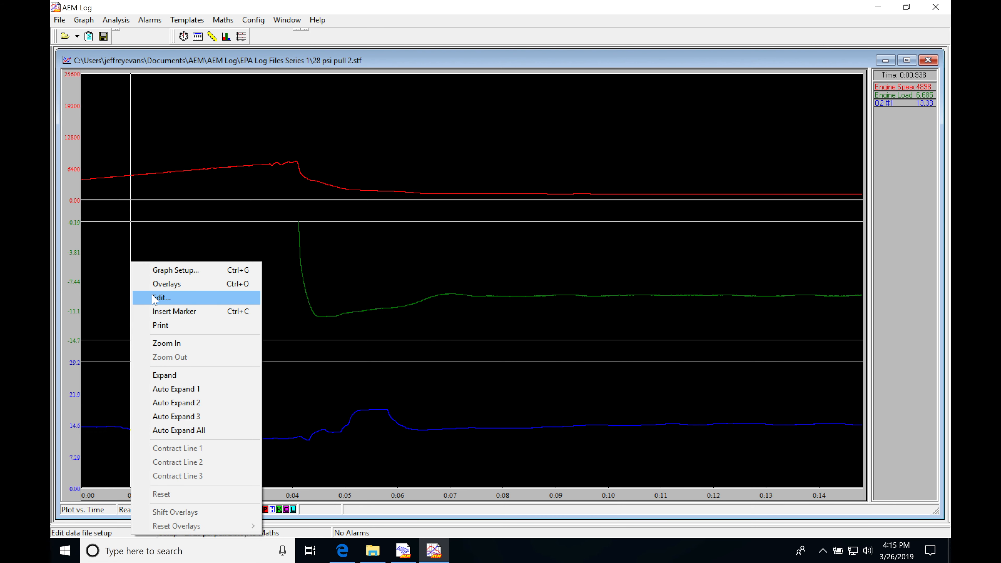
click(160, 297)
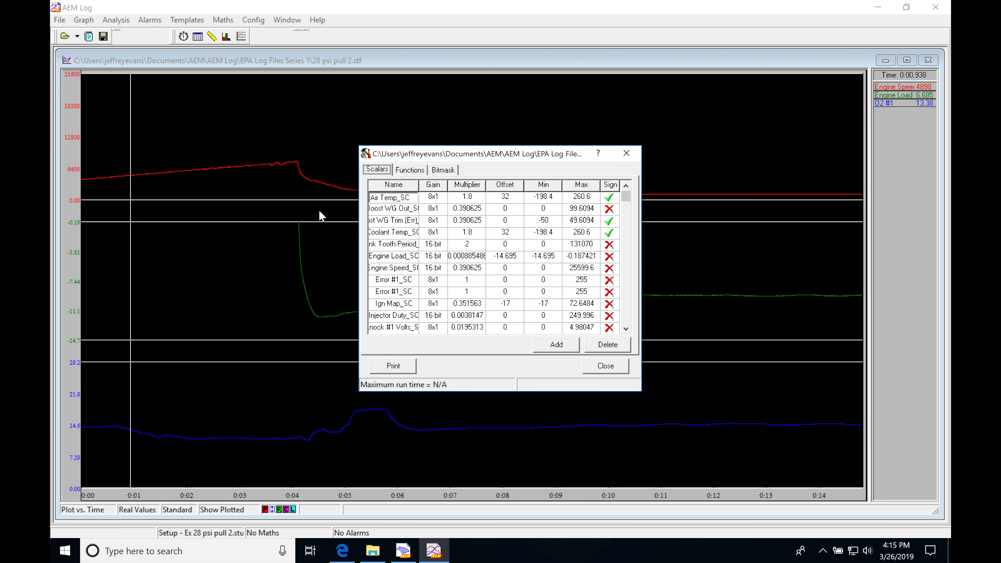
mouse_move(322, 230)
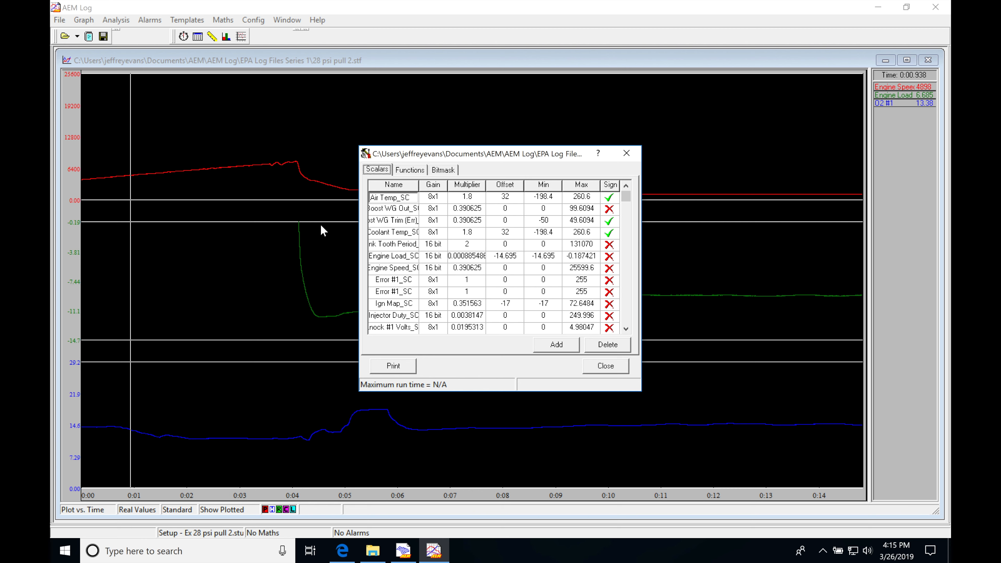
mouse_move(547, 244)
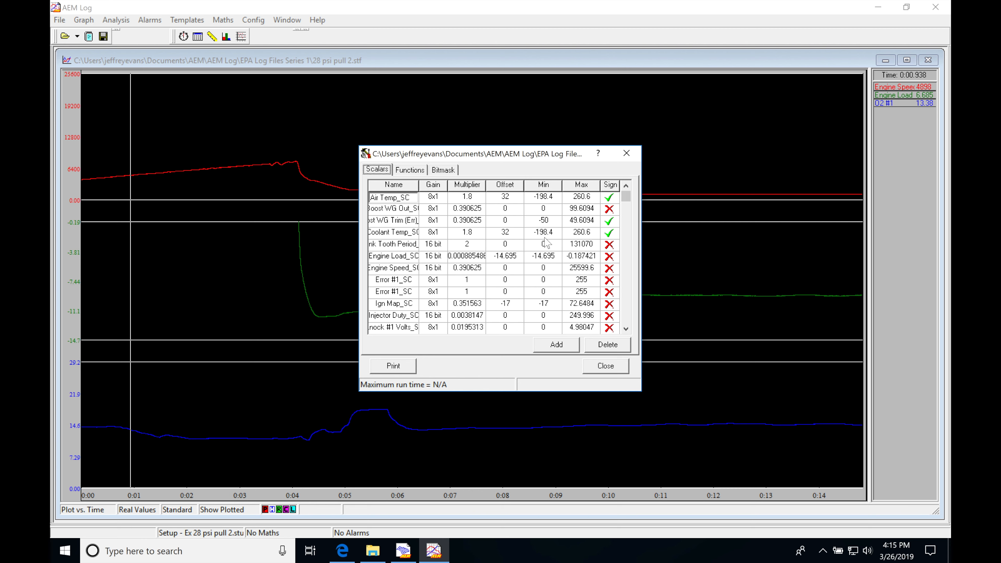
mouse_move(394, 258)
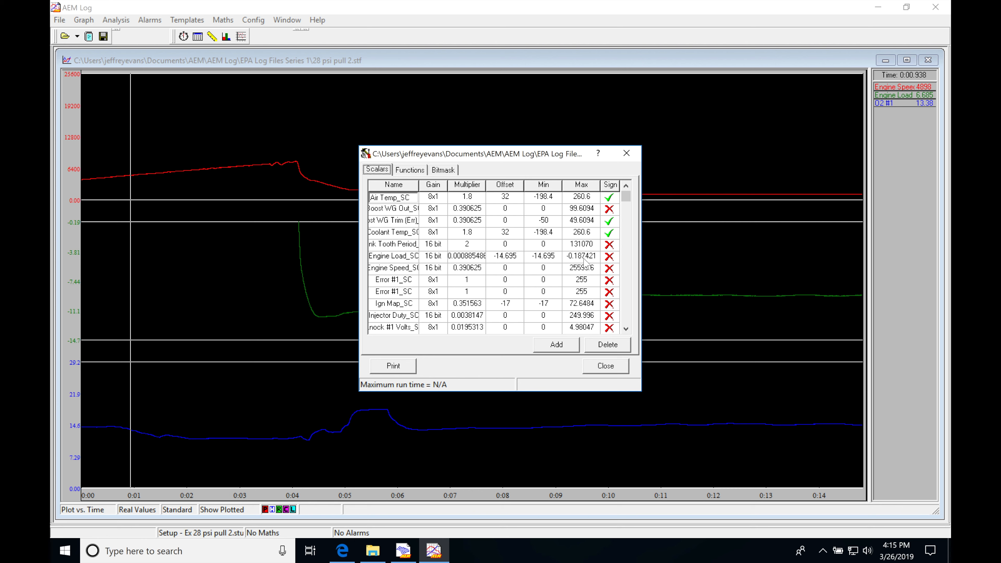
click(579, 256)
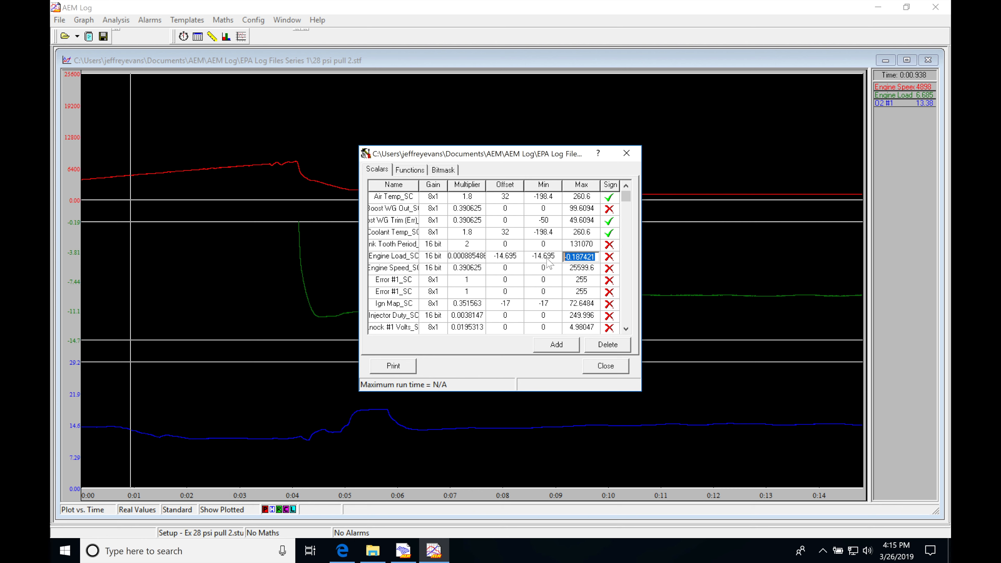
text(30)
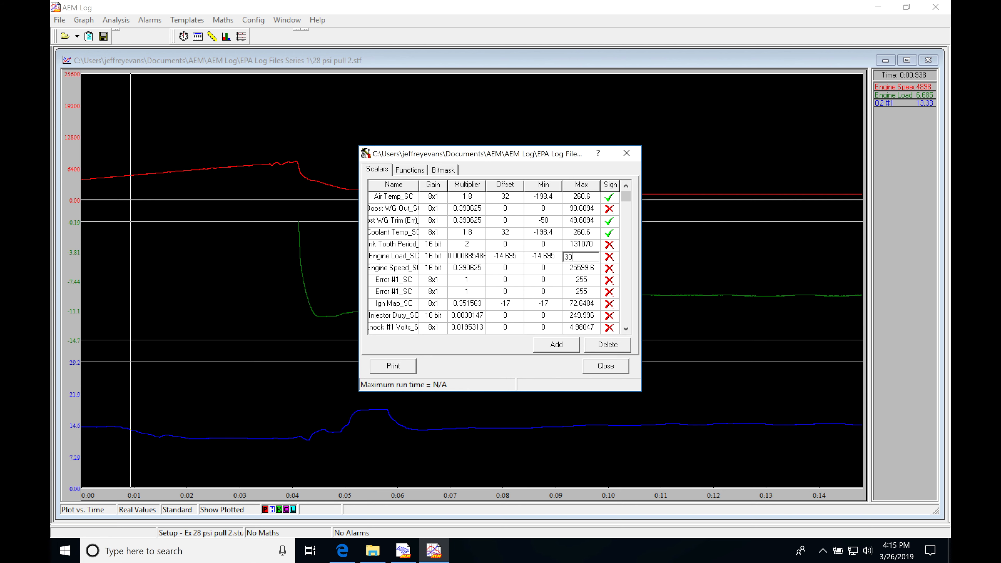
click(603, 366)
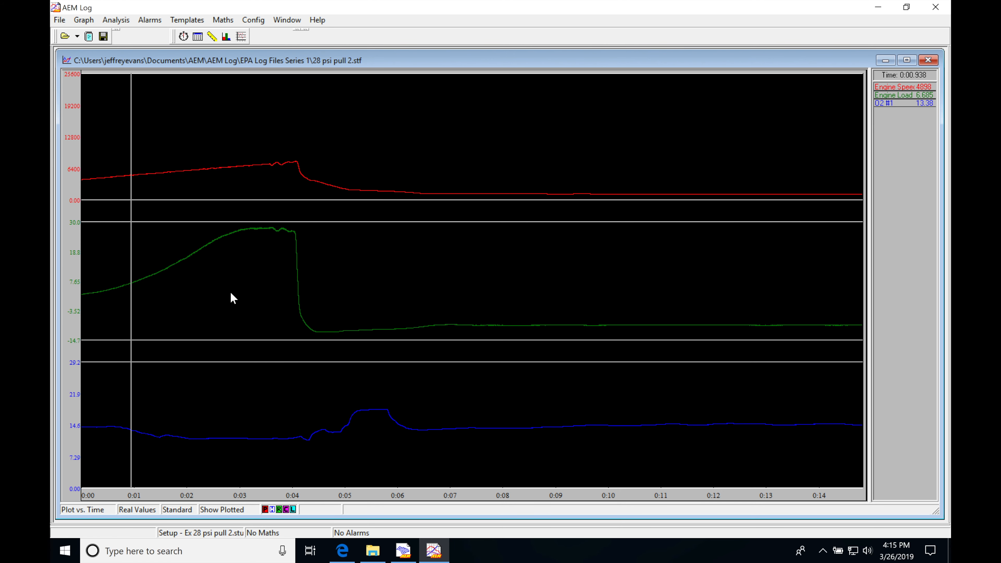
Set Engine Speed_SC maximum to 9000 after marking the load peak
click(269, 245)
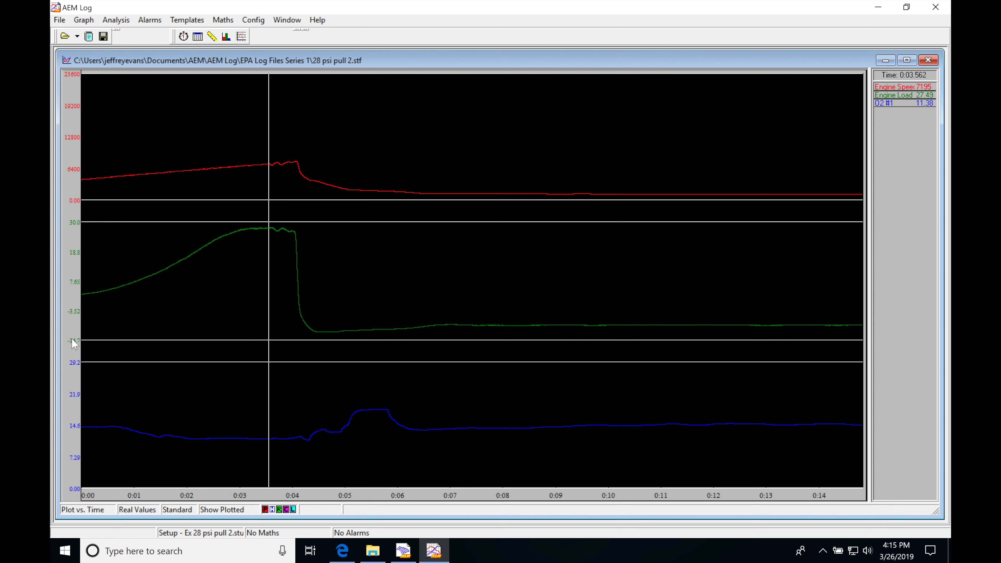
mouse_move(86, 256)
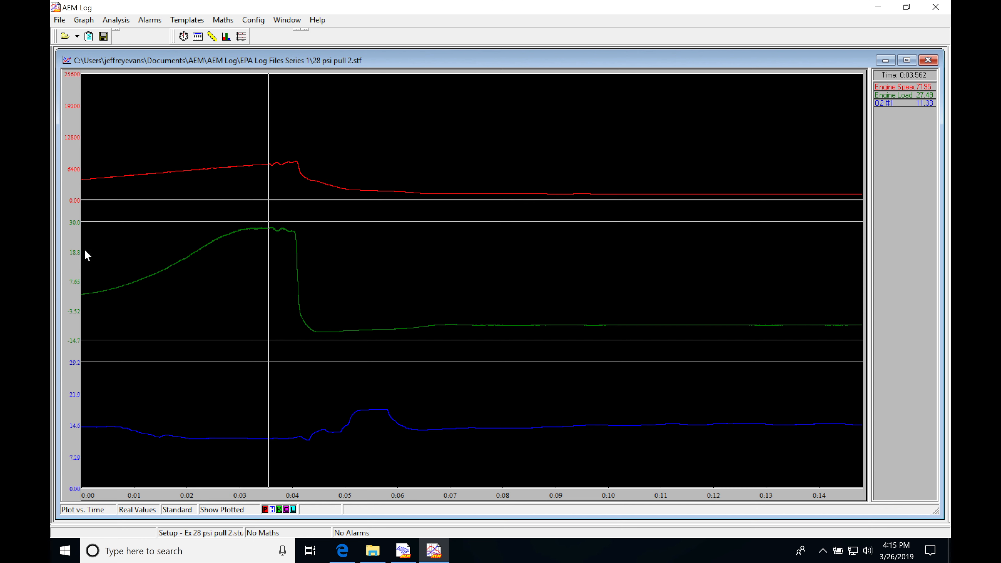
mouse_move(145, 163)
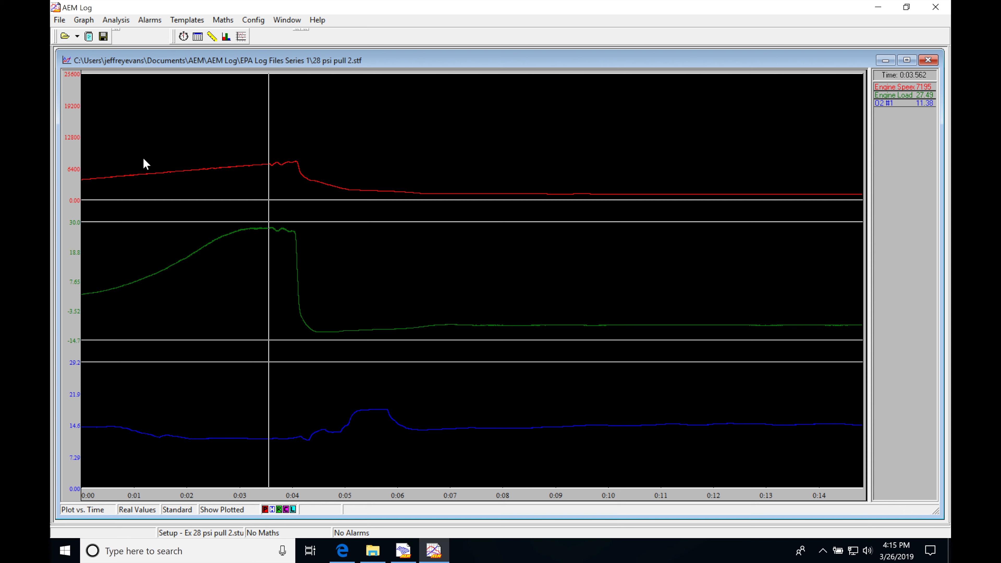
mouse_move(254, 122)
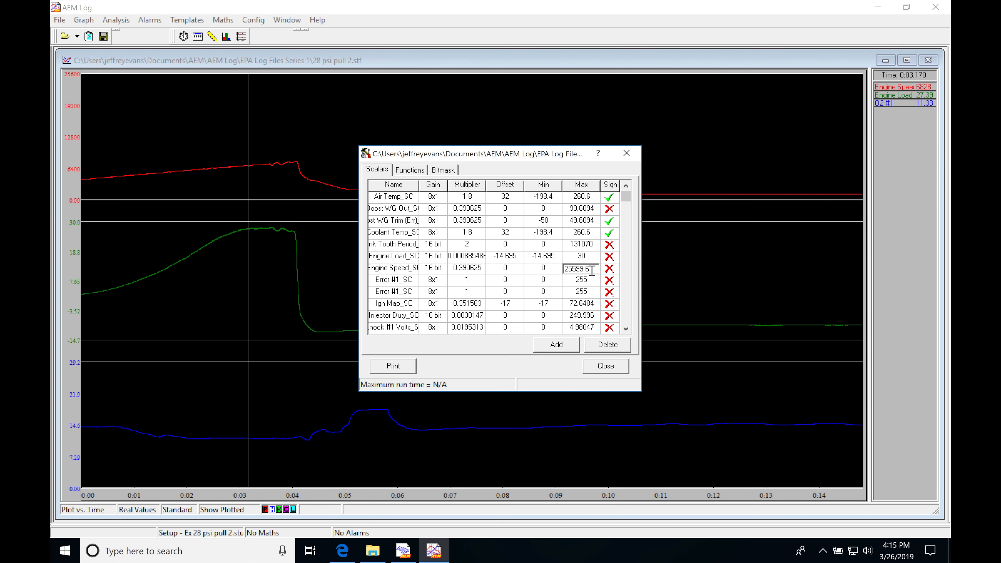
text(9000)
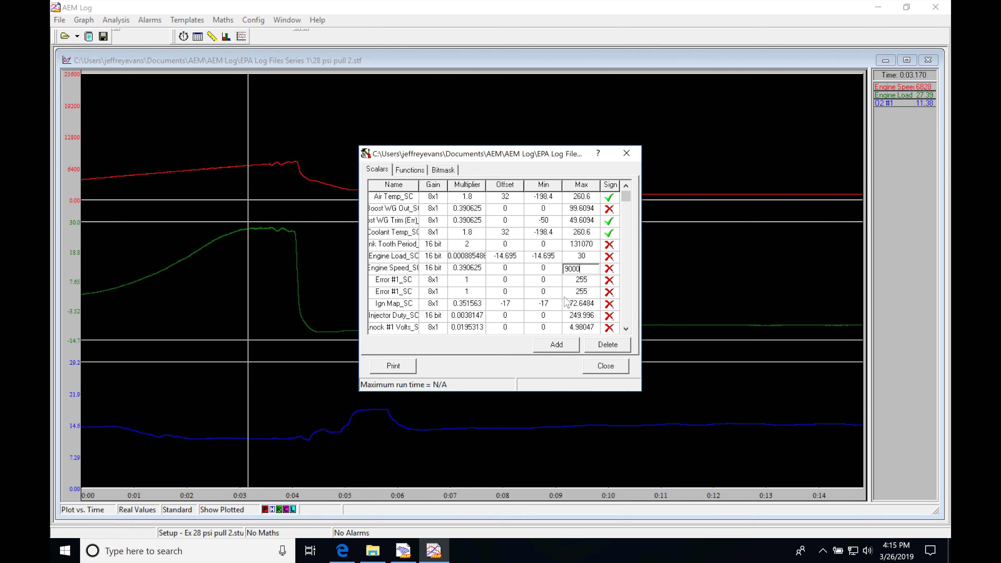
click(603, 366)
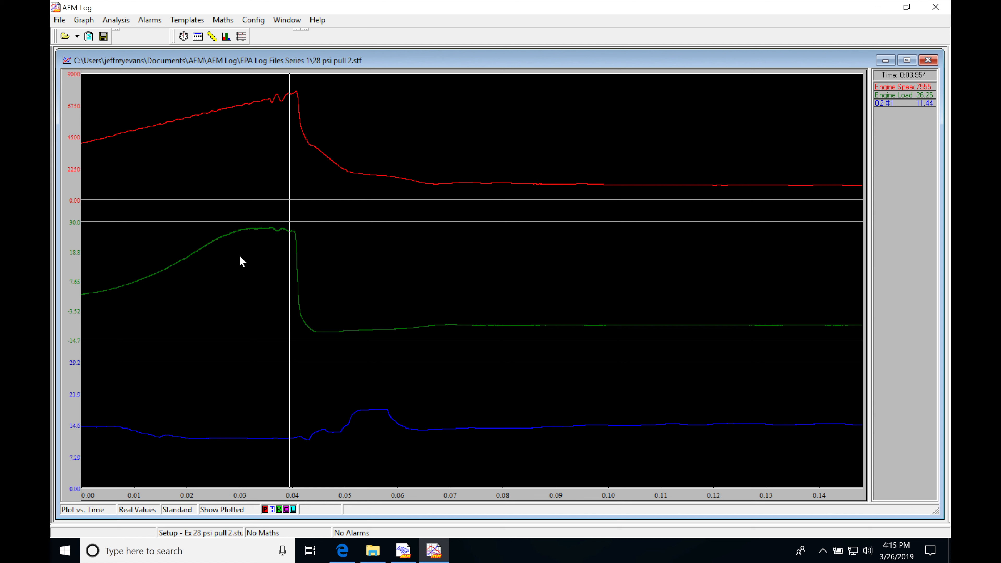
mouse_move(145, 161)
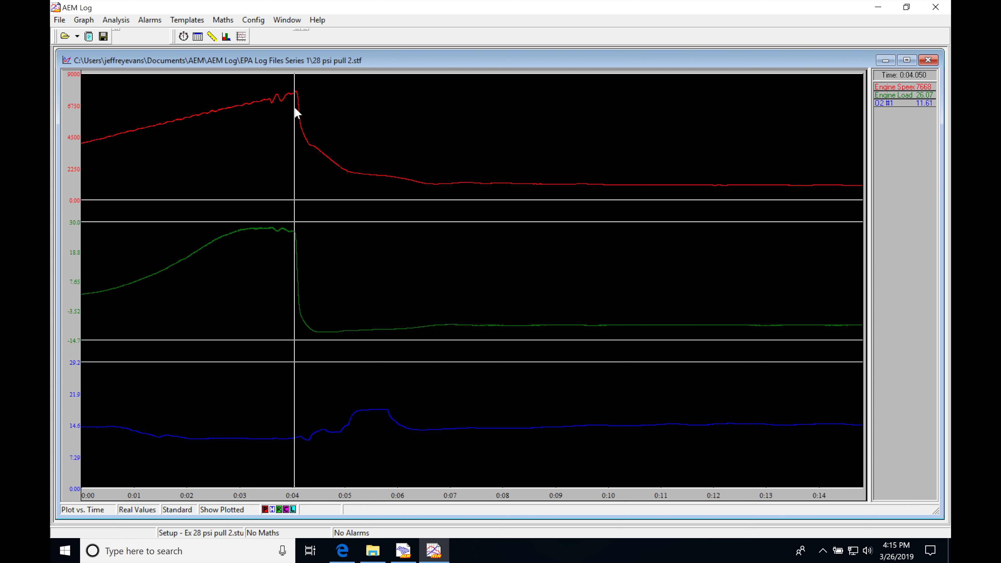
mouse_move(690, 169)
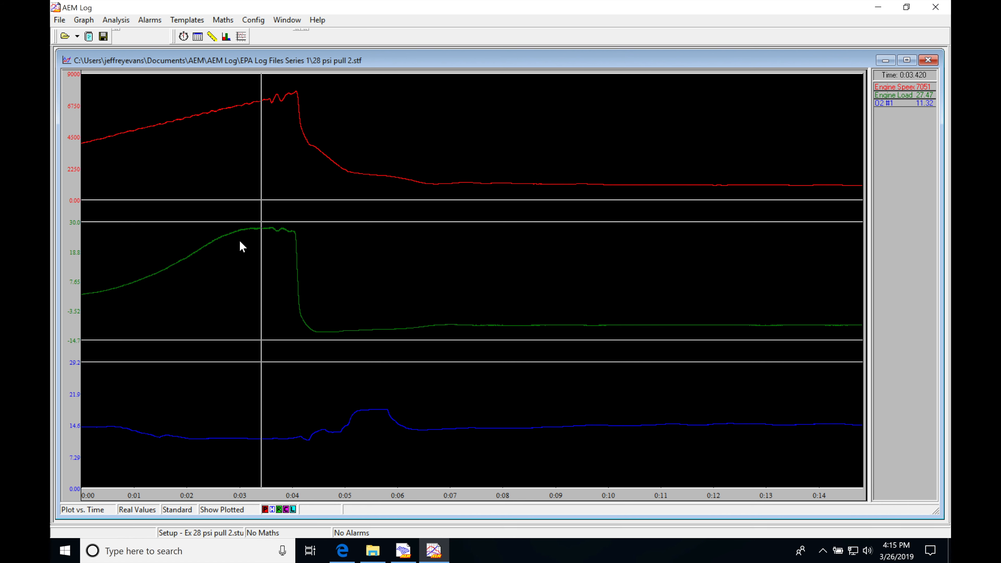
mouse_move(940, 96)
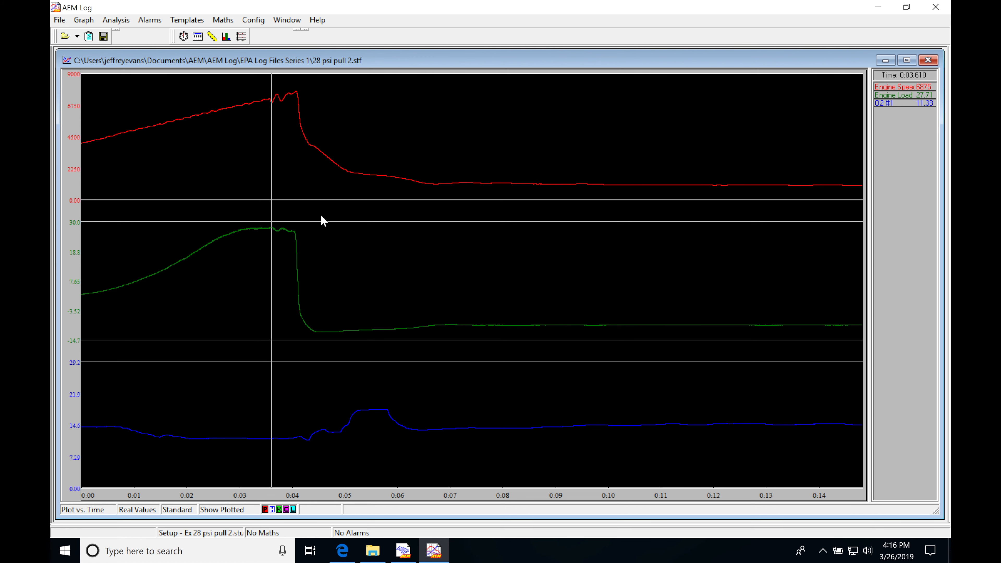
mouse_move(185, 413)
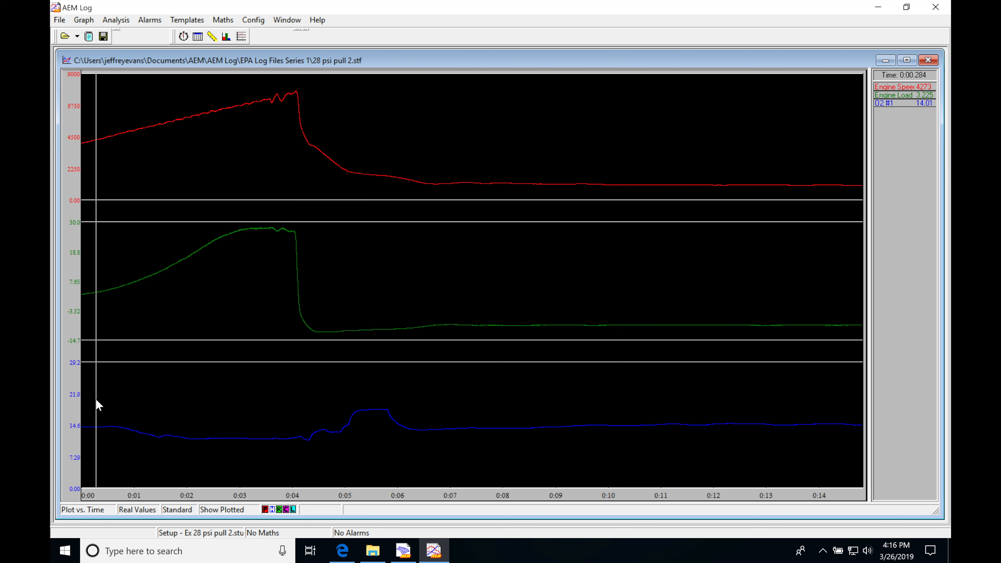
mouse_move(93, 307)
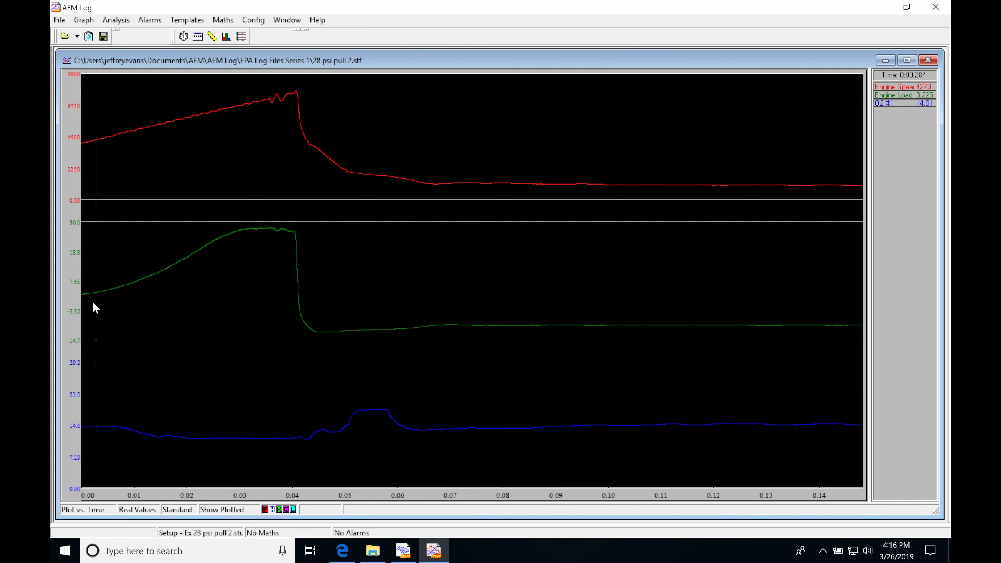
mouse_move(193, 126)
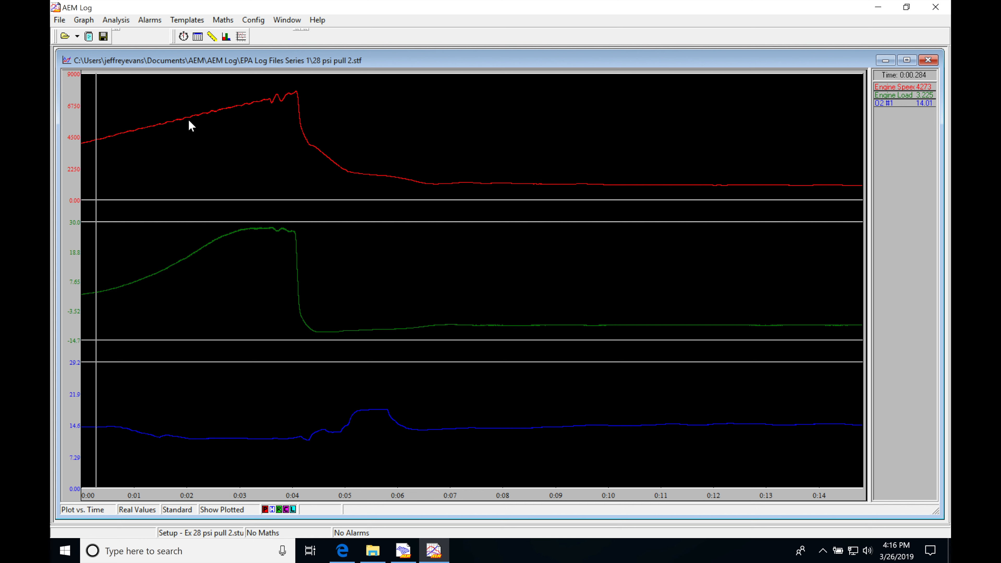
mouse_move(88, 439)
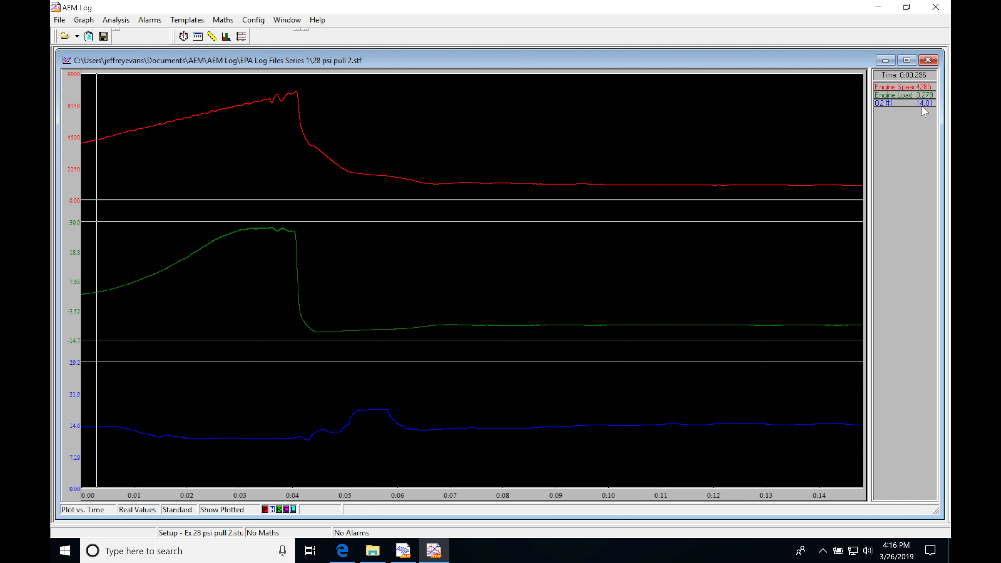
mouse_move(91, 190)
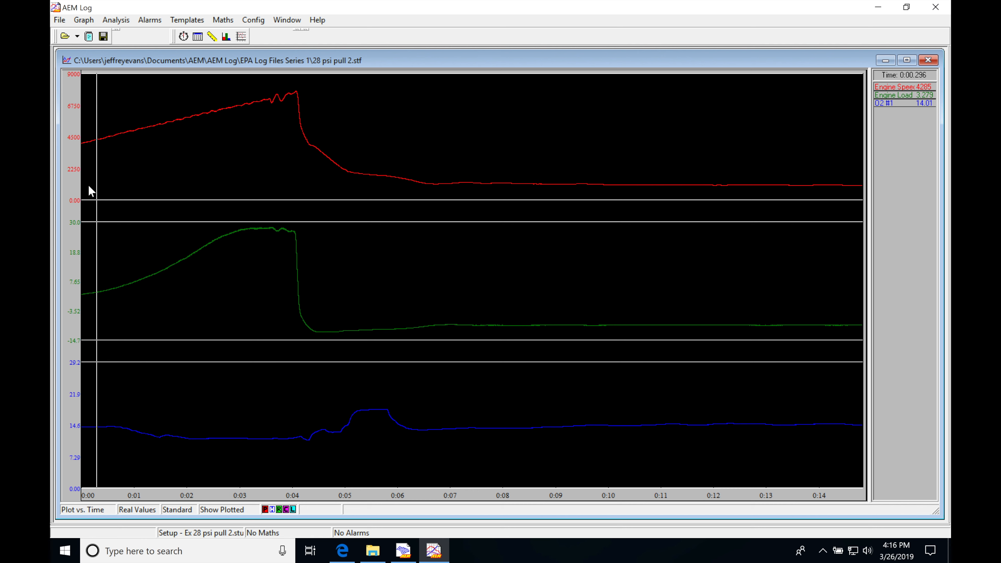
mouse_move(93, 283)
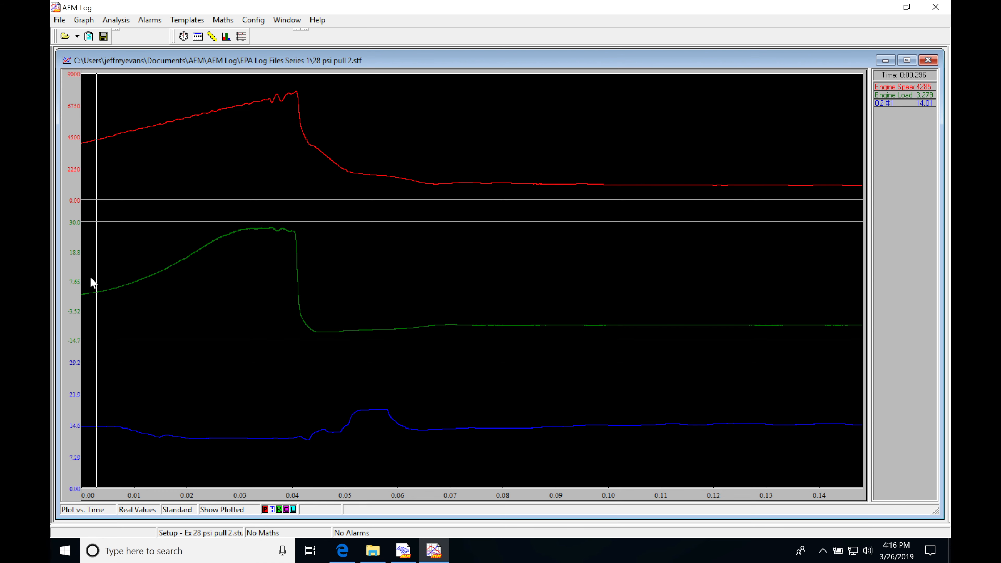